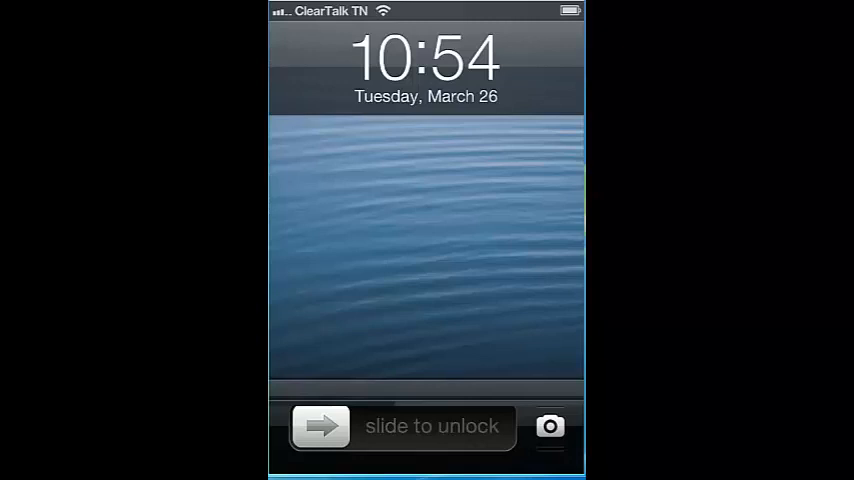
Swipe the 'slide to unlock' slider to reach the home screen
{"action": "left_click_drag", "start_coordinate": [320, 426], "coordinate": [520, 426]}
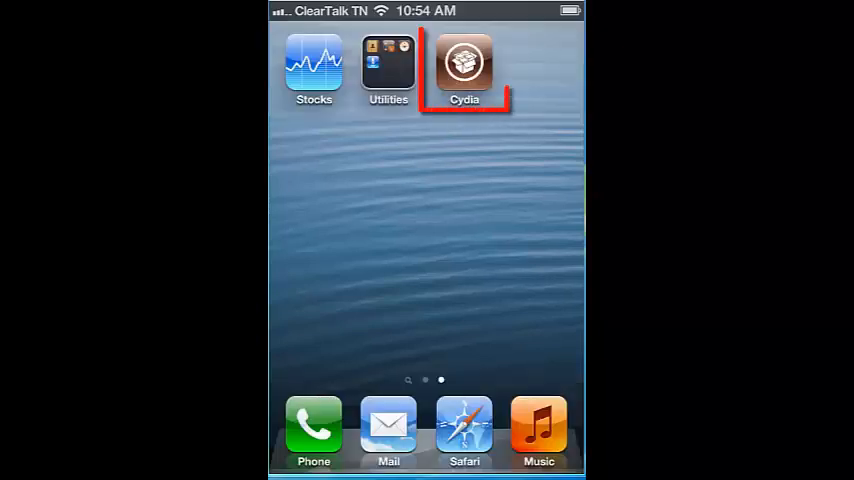
Launch Cydia from its home screen icon
{"action": "left_click", "coordinate": [464, 63]}
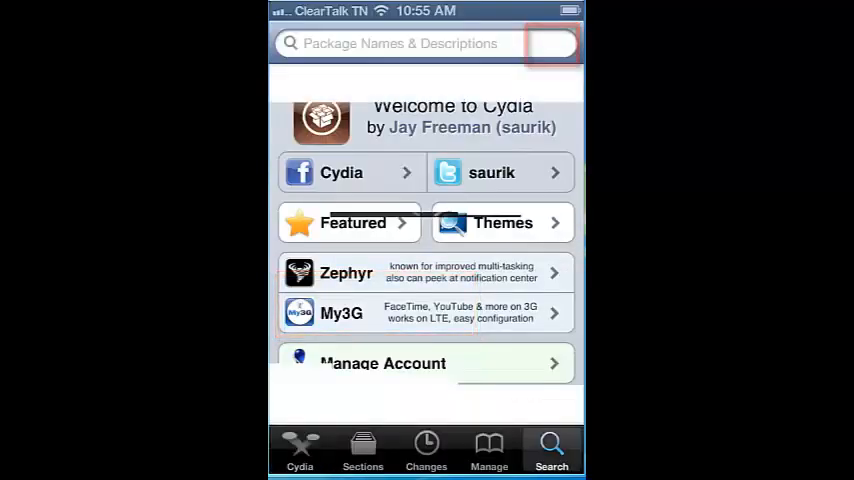
Search Cydia for 'Openssh' and open the OpenSSH 6.1p1-11 package page
{"action": "left_click", "coordinate": [551, 448]}
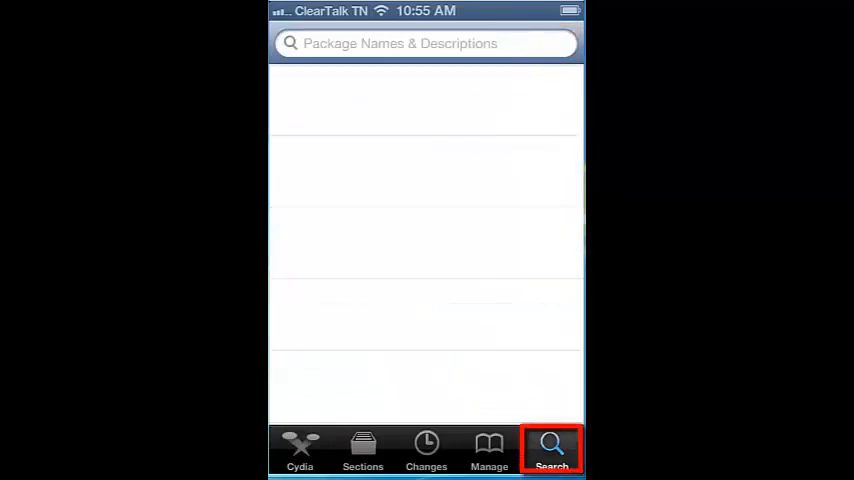
{"action": "left_click", "coordinate": [425, 43]}
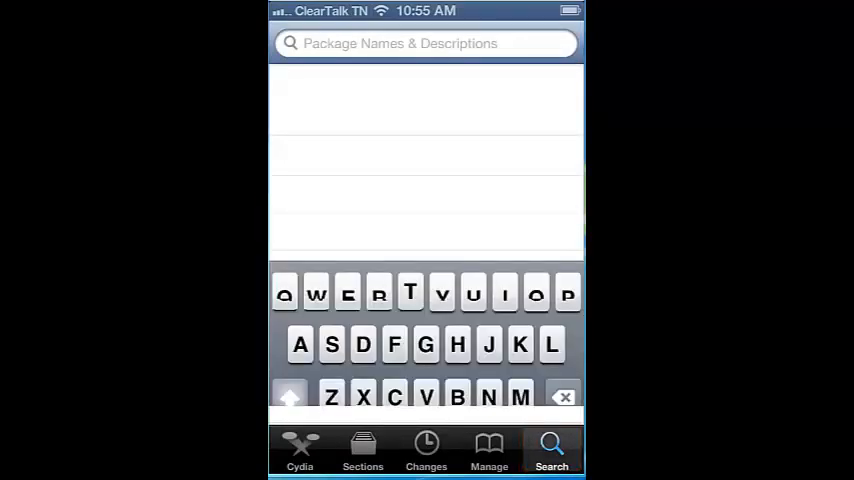
{"action": "left_click", "coordinate": [425, 43]}
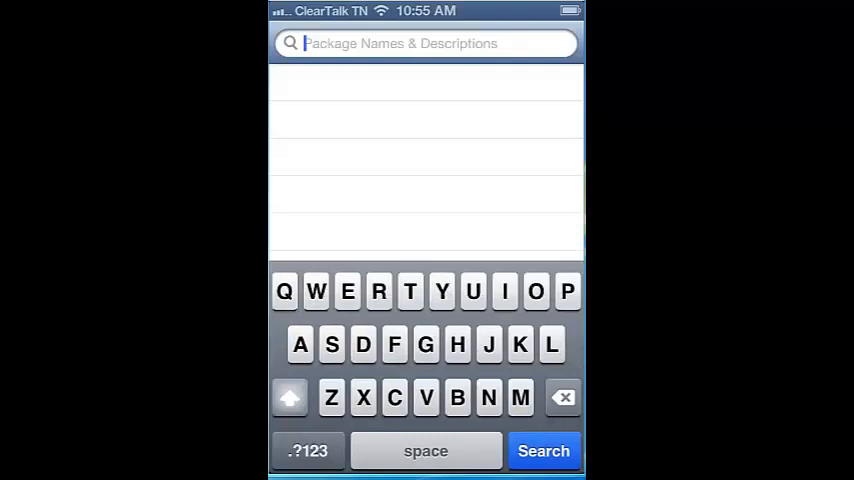
{"action": "type", "text": "Openssh"}
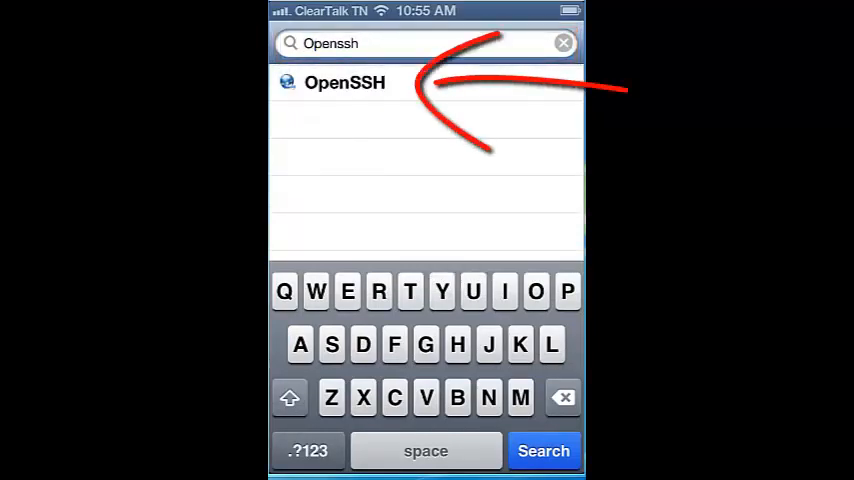
{"action": "left_click", "coordinate": [344, 83]}
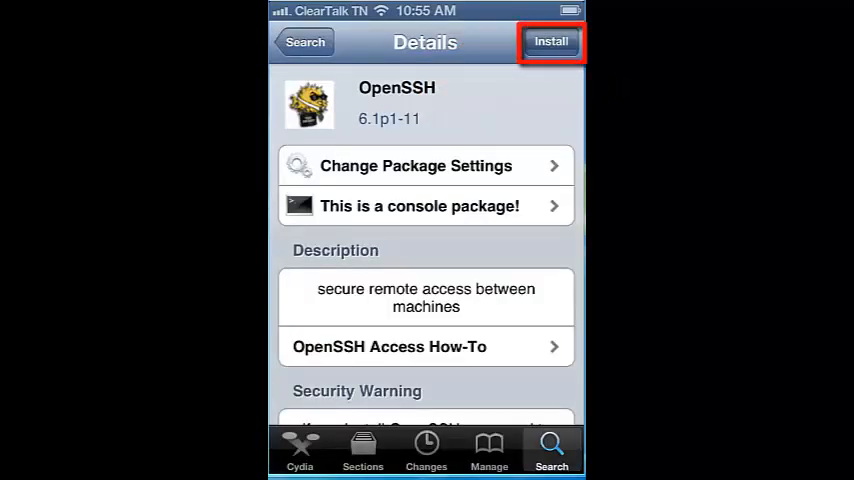
Queue OpenSSH for install, showing the 416.3 kB download confirmation
{"action": "left_click", "coordinate": [551, 41]}
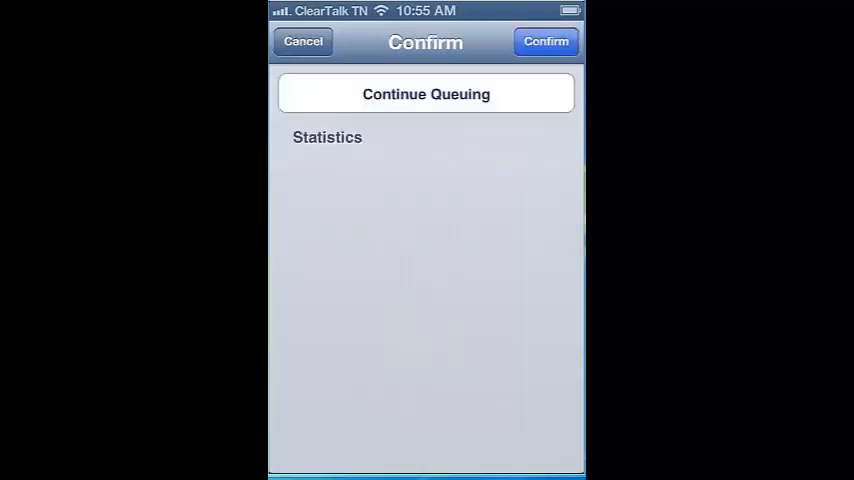
{"action": "left_click", "coordinate": [546, 41]}
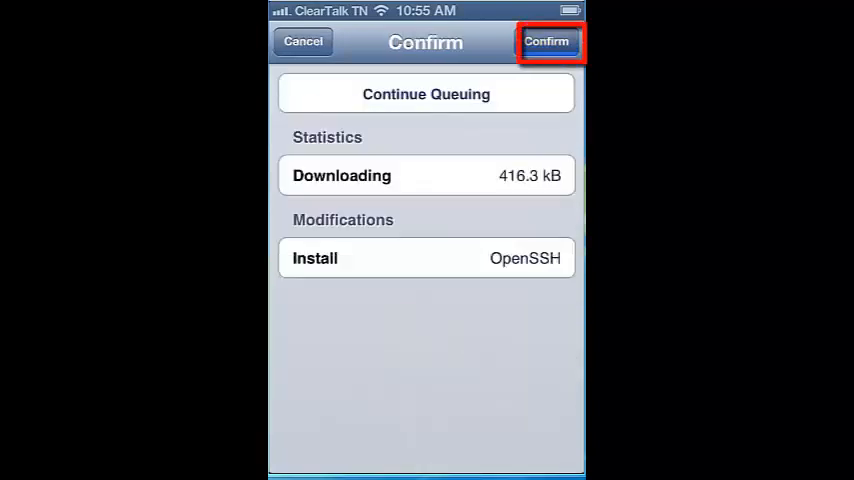
Confirm the OpenSSH install and return to Cydia once it completes
{"action": "left_click", "coordinate": [547, 42]}
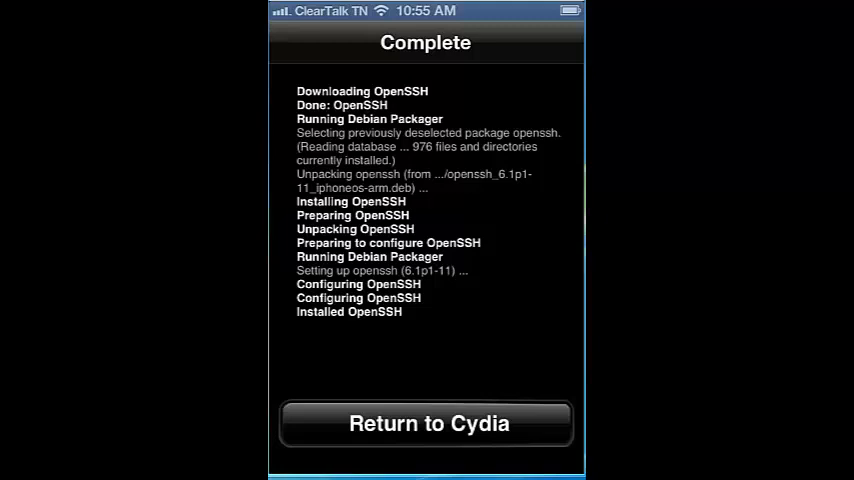
{"action": "left_click", "coordinate": [425, 423]}
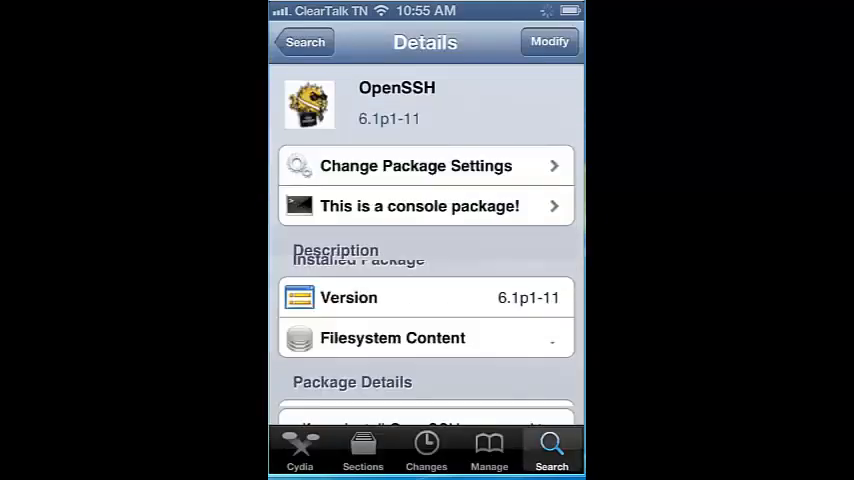